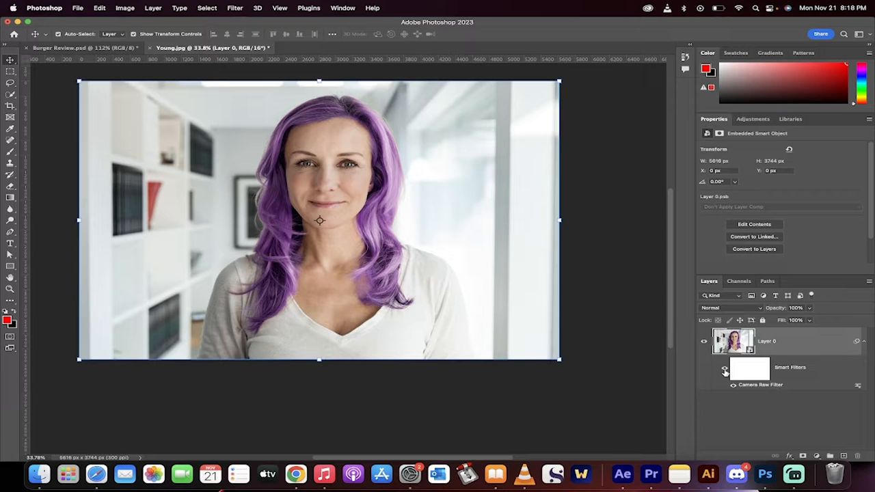
Step: Show the context menu for Layer 0's Smart Filters entry
left_click(725, 370)
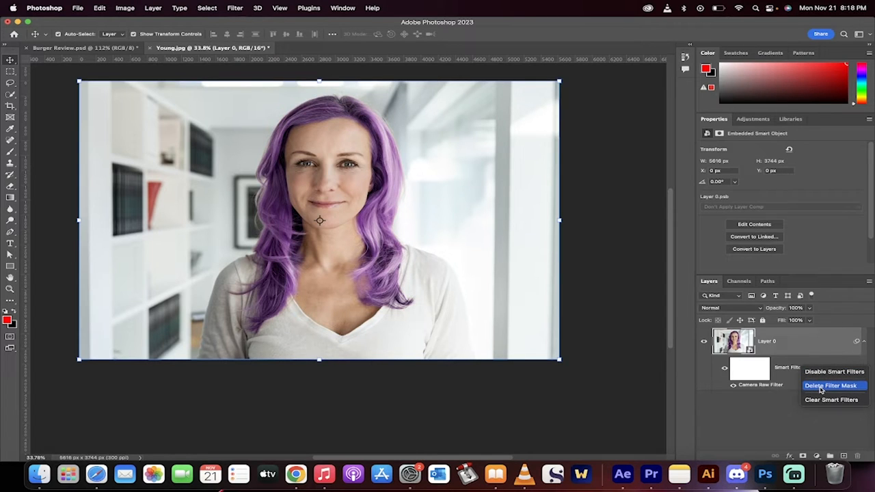
Step: Clear the smart filters from Layer 0 so the hair reverts to blonde
left_click(831, 385)
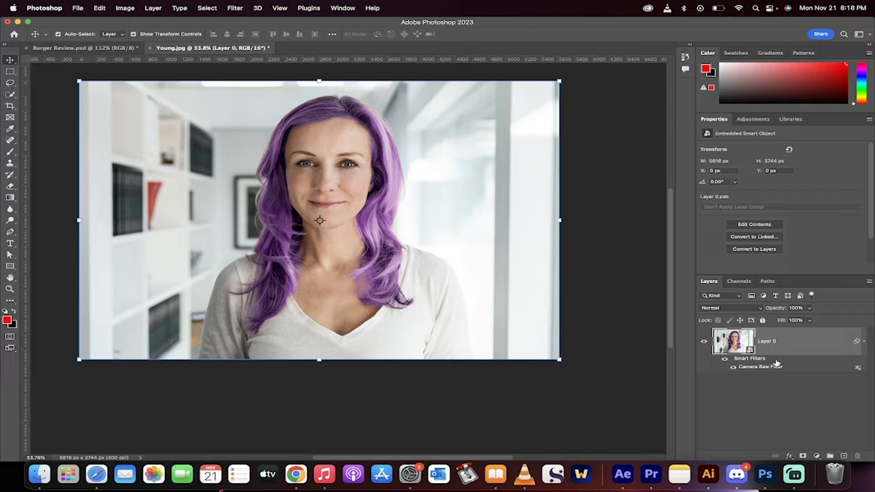
left_click(725, 359)
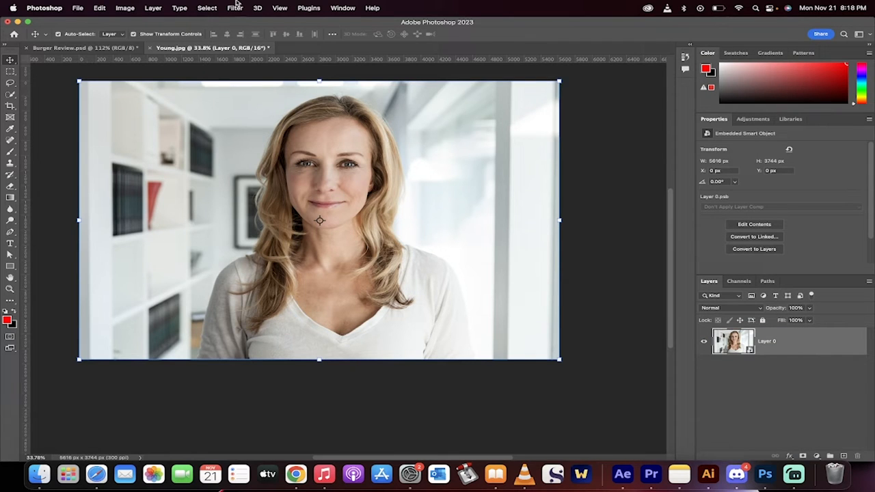
Step: Apply a Camera Raw Filter to the layer and show its masking options with Person 1 detected
left_click(235, 9)
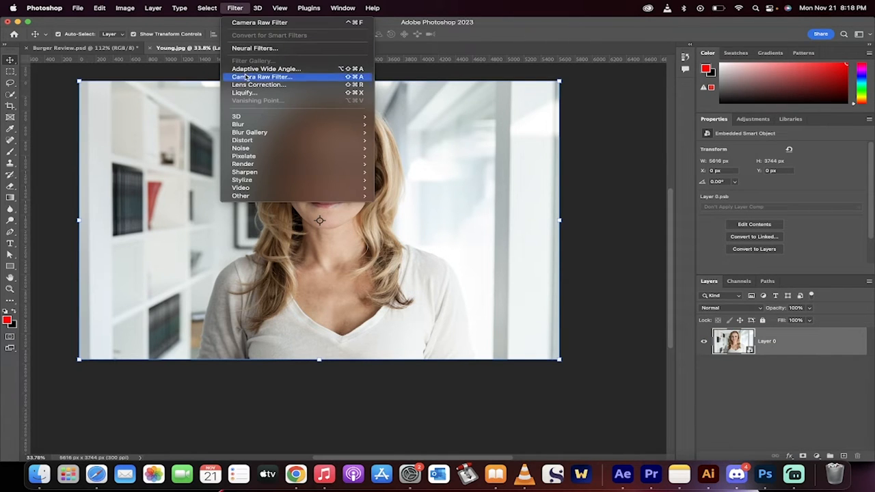
left_click(263, 76)
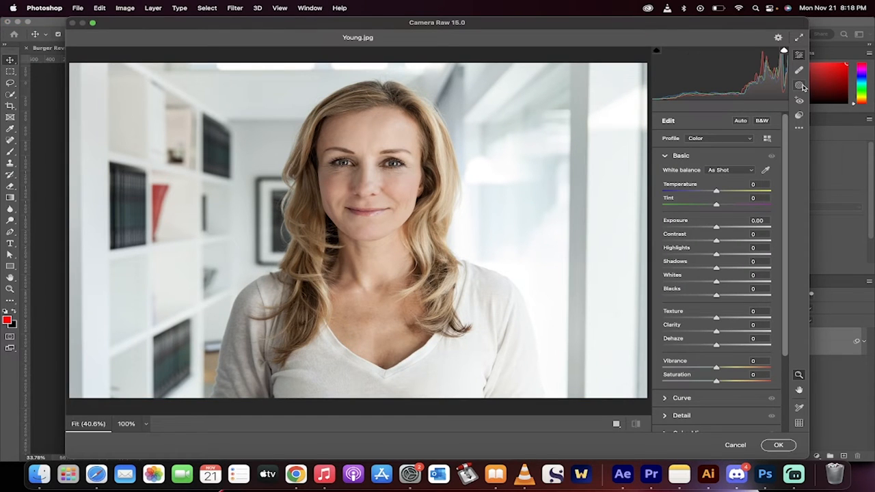
left_click(799, 87)
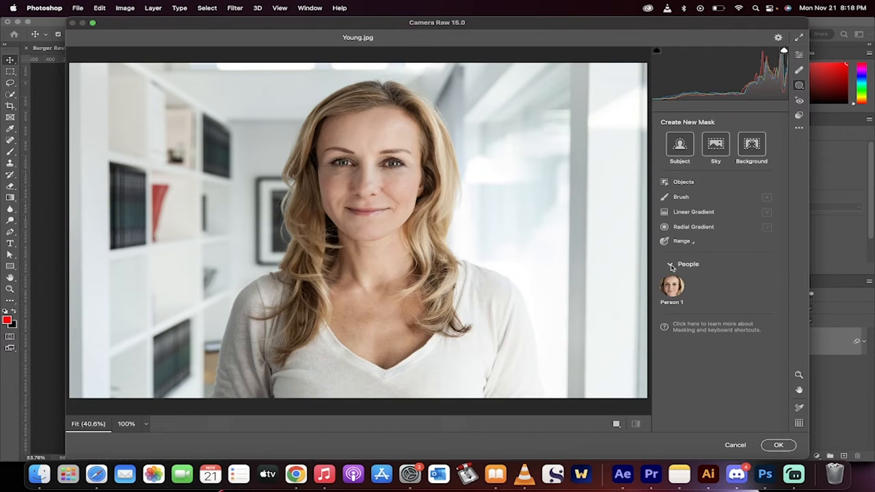
Step: Create a Person 1 mask limited to Hair only
left_click(671, 286)
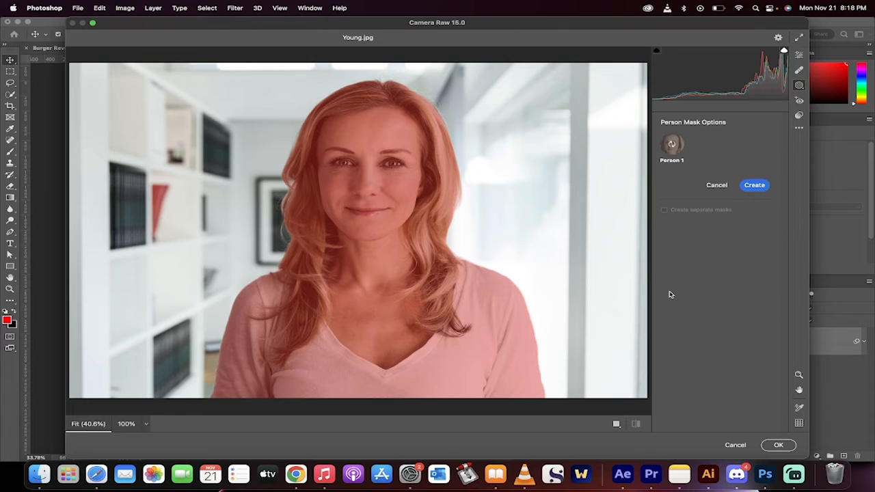
left_click(671, 143)
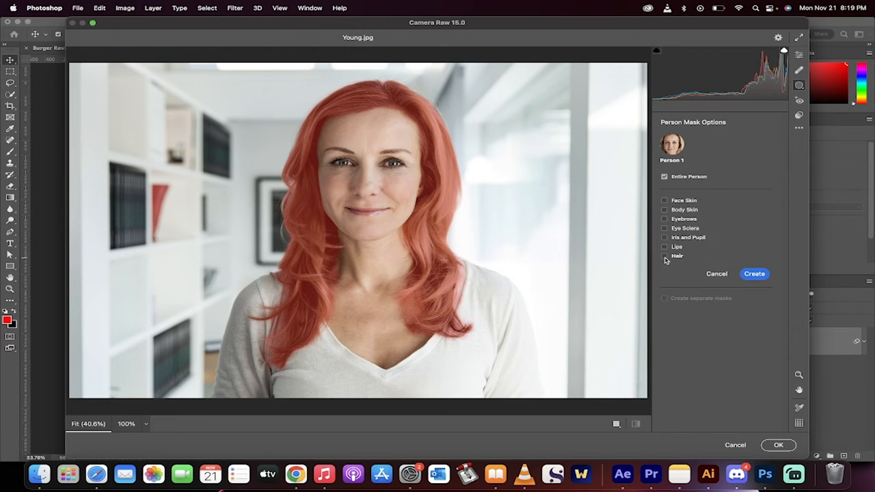
left_click(664, 256)
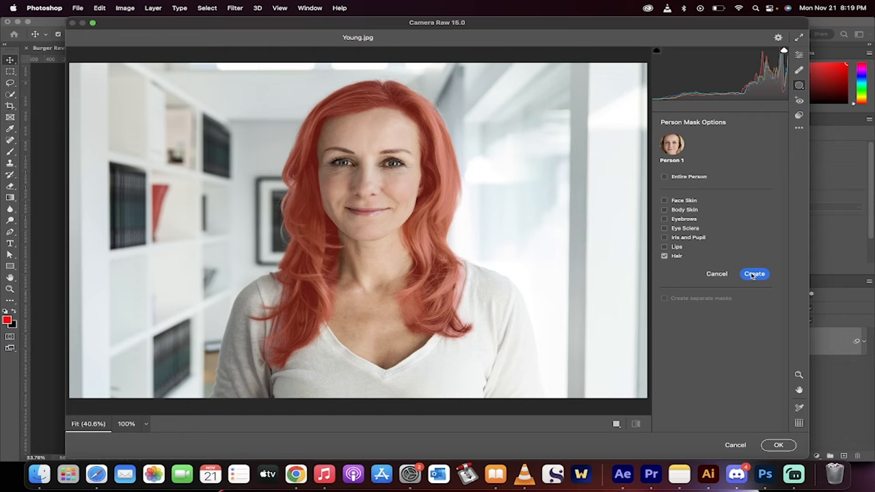
left_click(755, 273)
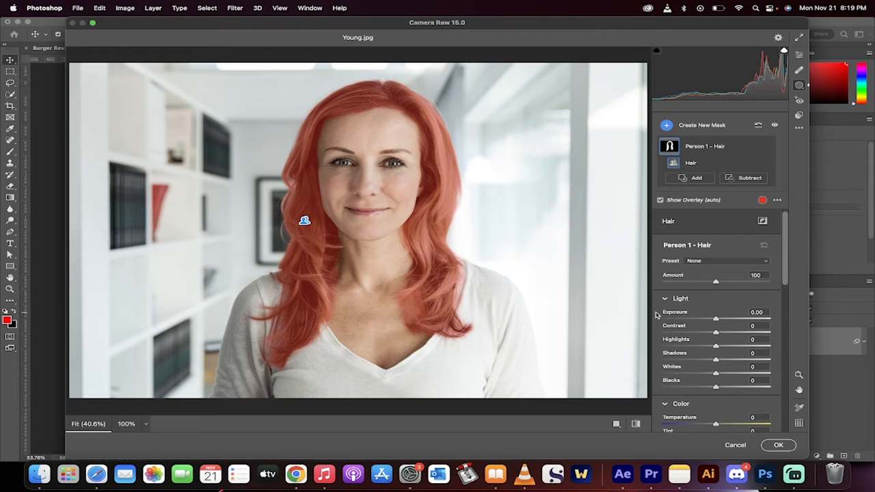
Step: Shift the hair mask's Hue to about -129 for purple and raise Saturation slightly
scroll("down", 3)
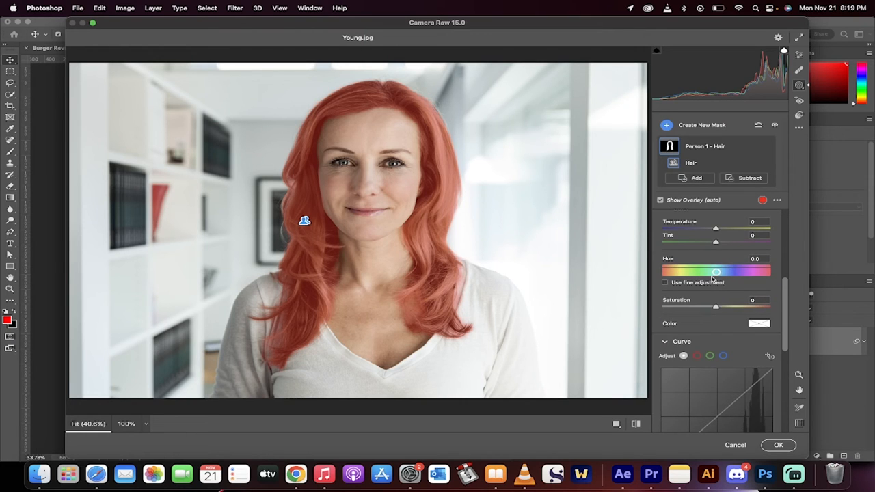
left_click_drag(716, 272, 697, 272)
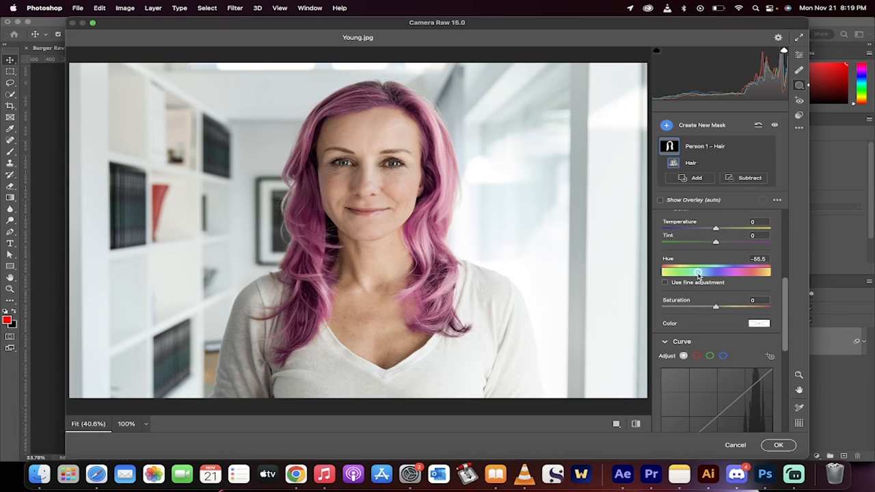
left_click_drag(698, 272, 677, 272)
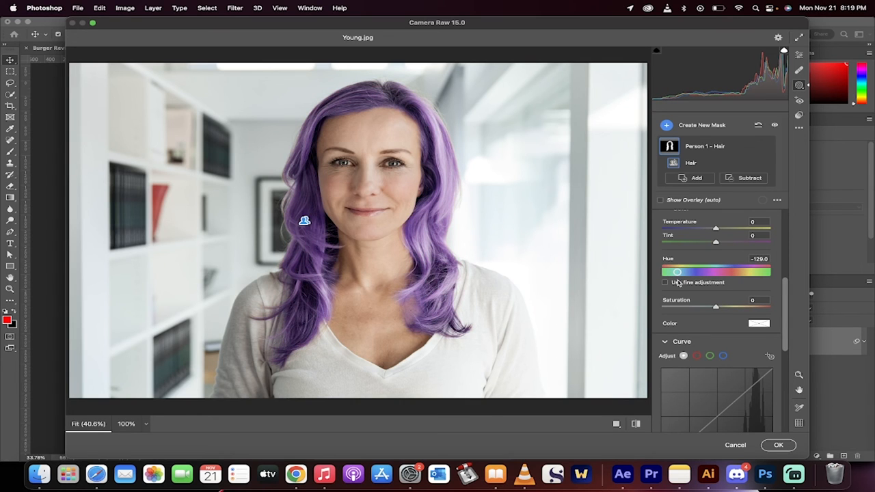
left_click_drag(717, 306, 755, 307)
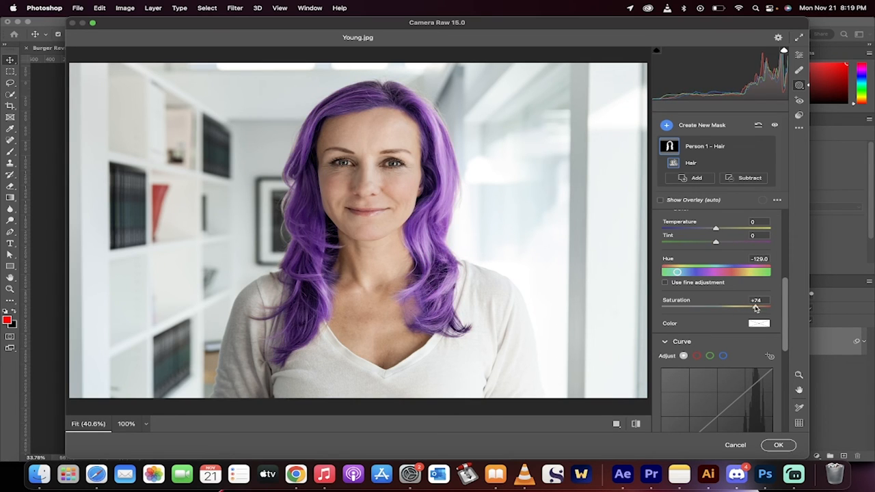
left_click_drag(753, 307, 726, 306)
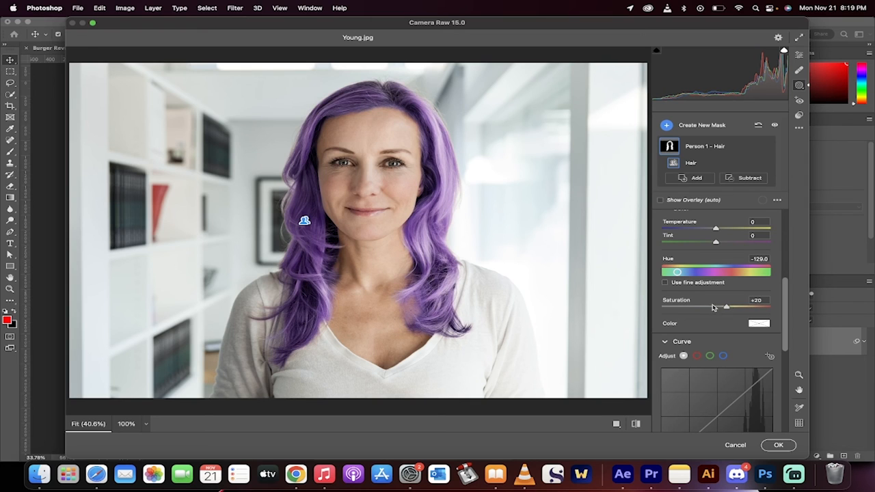